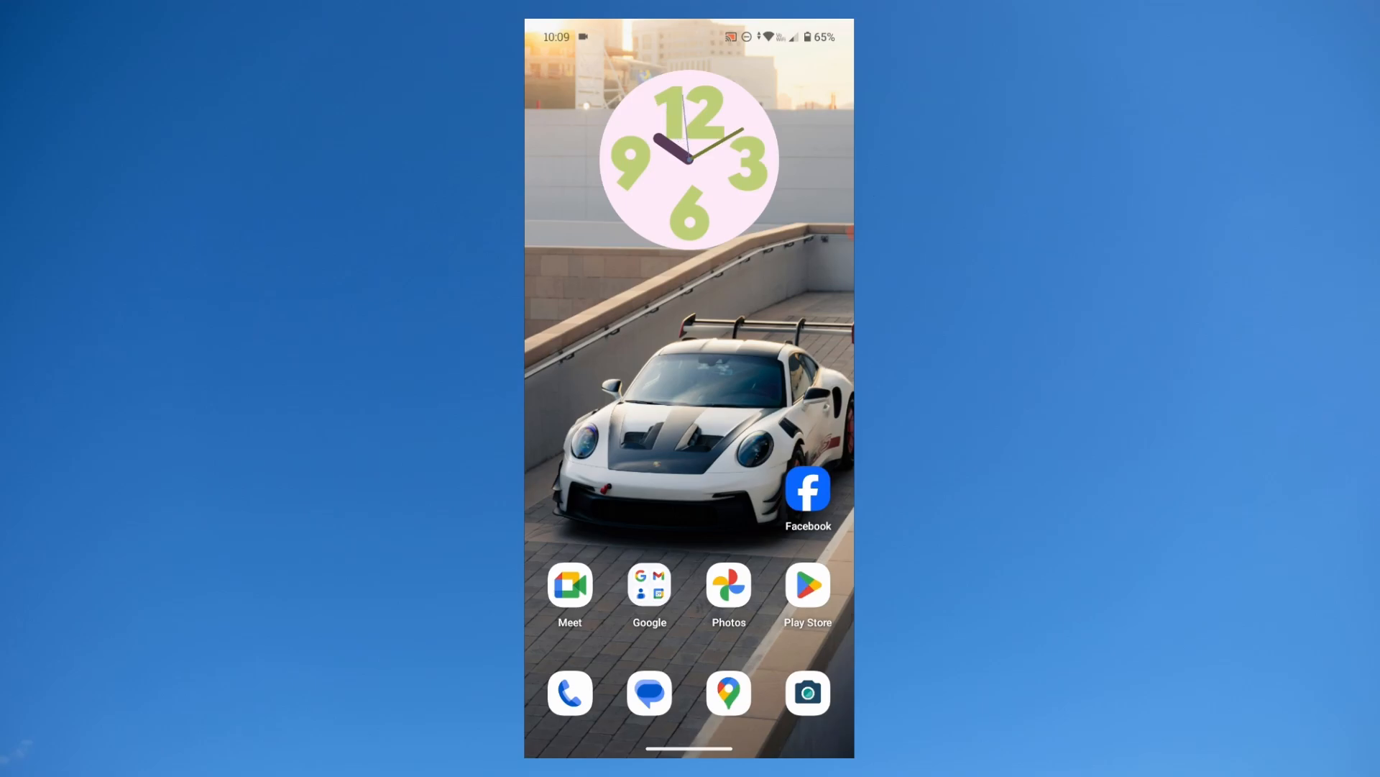
# Launch Facebook and go to the Menu page of the personal profile.
pyautogui.click(807, 489)
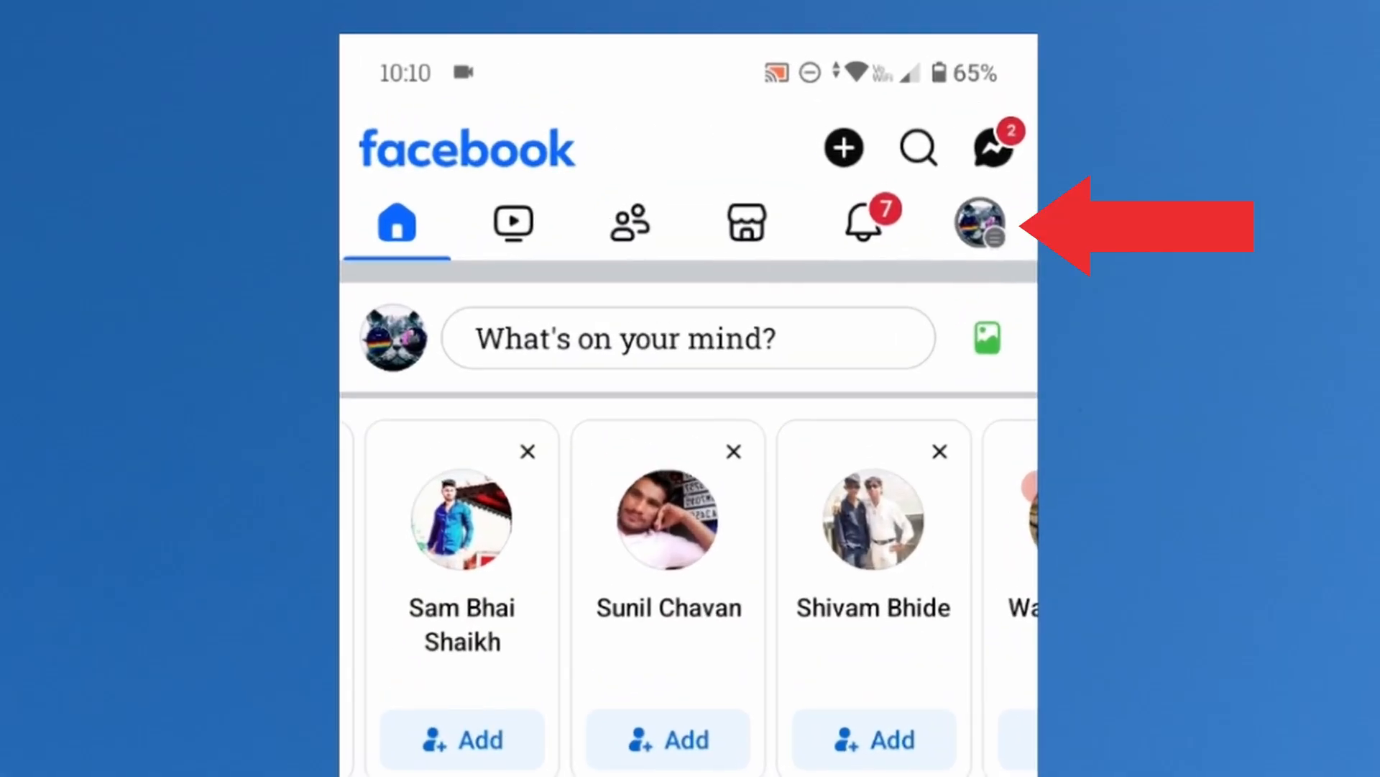
pyautogui.click(979, 223)
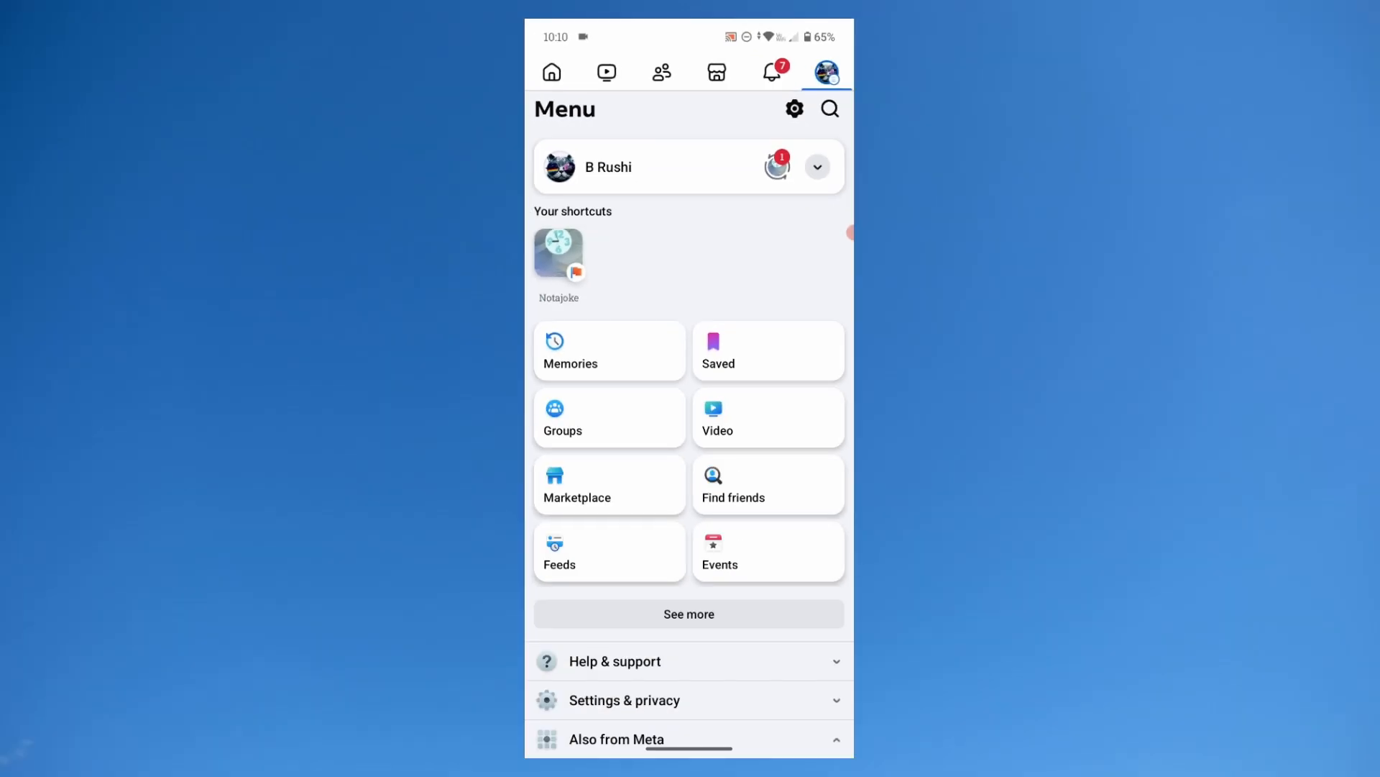
# Switch from the B Rushi profile to the Notajoke page via the profile switcher.
pyautogui.click(817, 167)
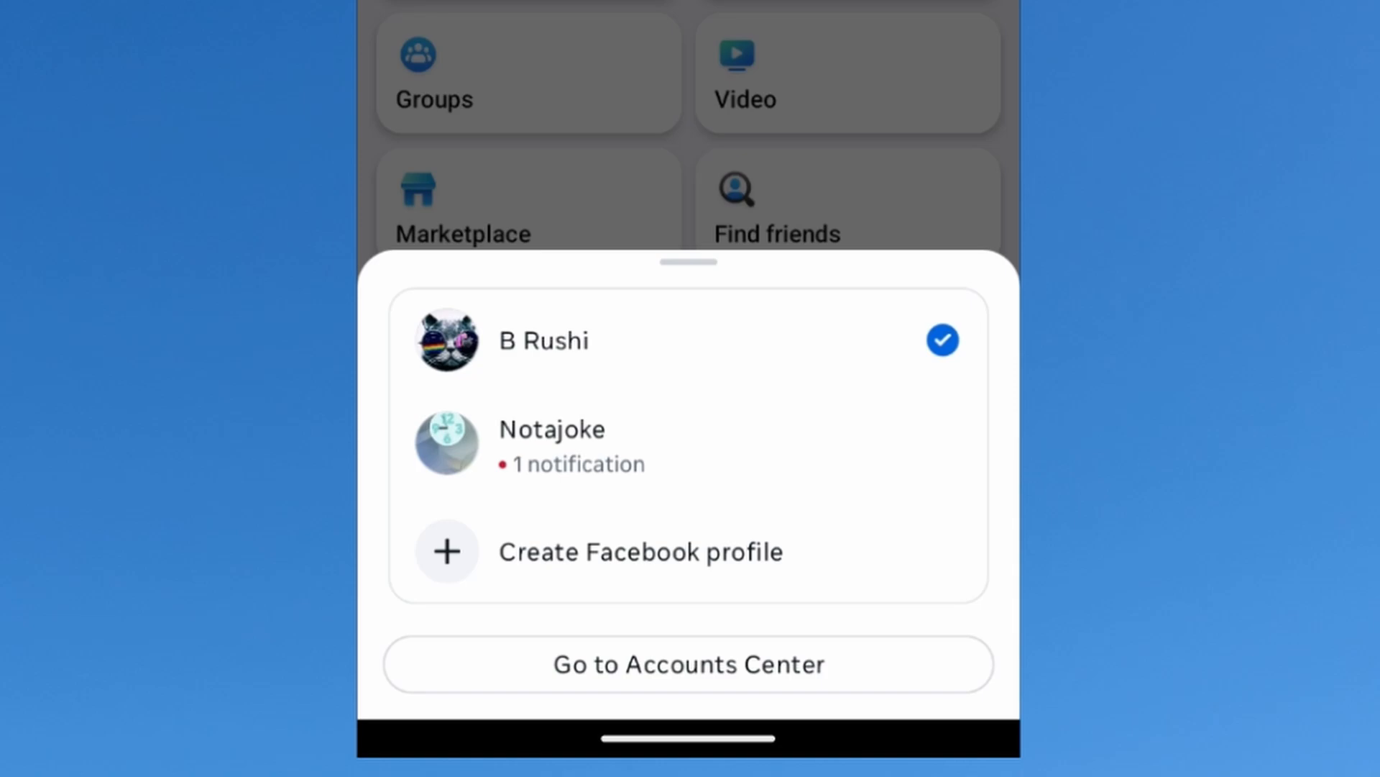
pyautogui.click(550, 444)
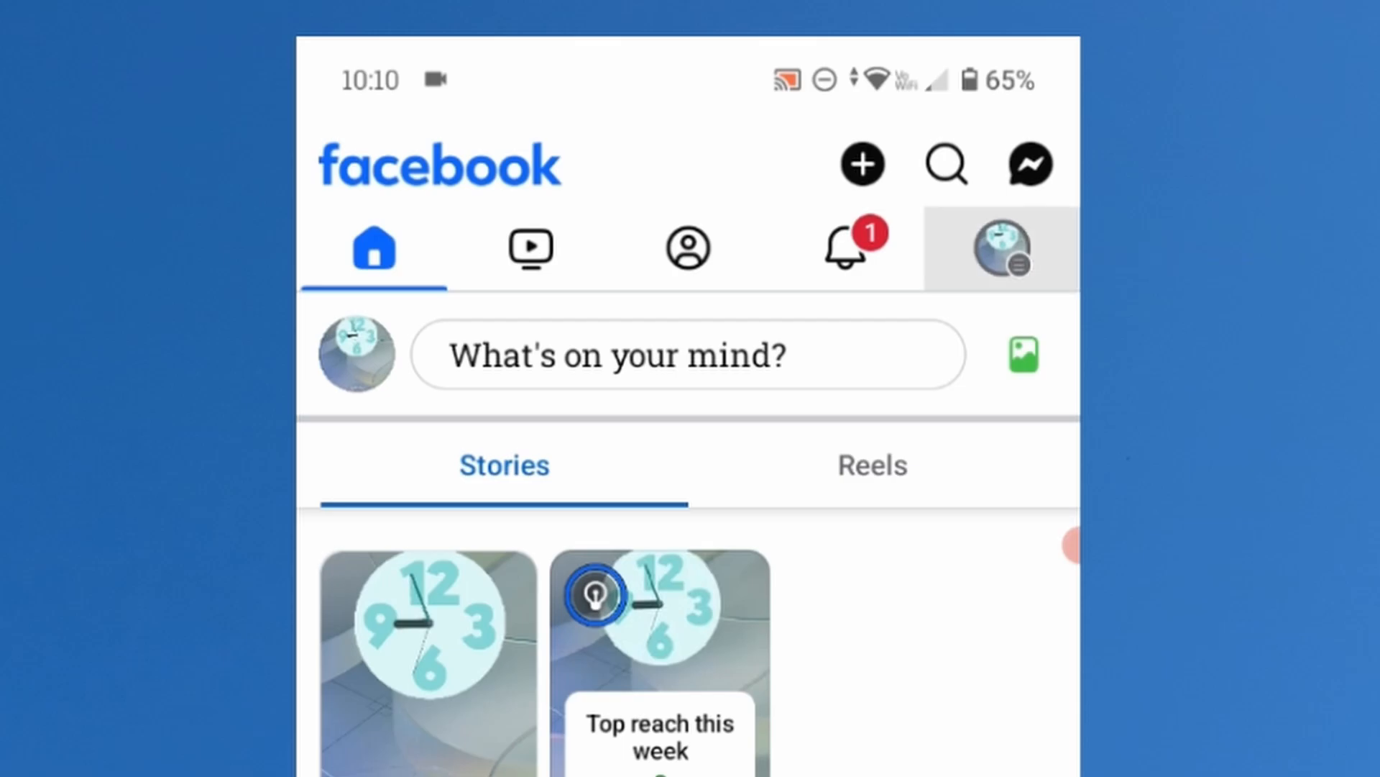
# Reach Access and control in the Notajoke page's Settings & privacy, under Your information.
pyautogui.click(1000, 246)
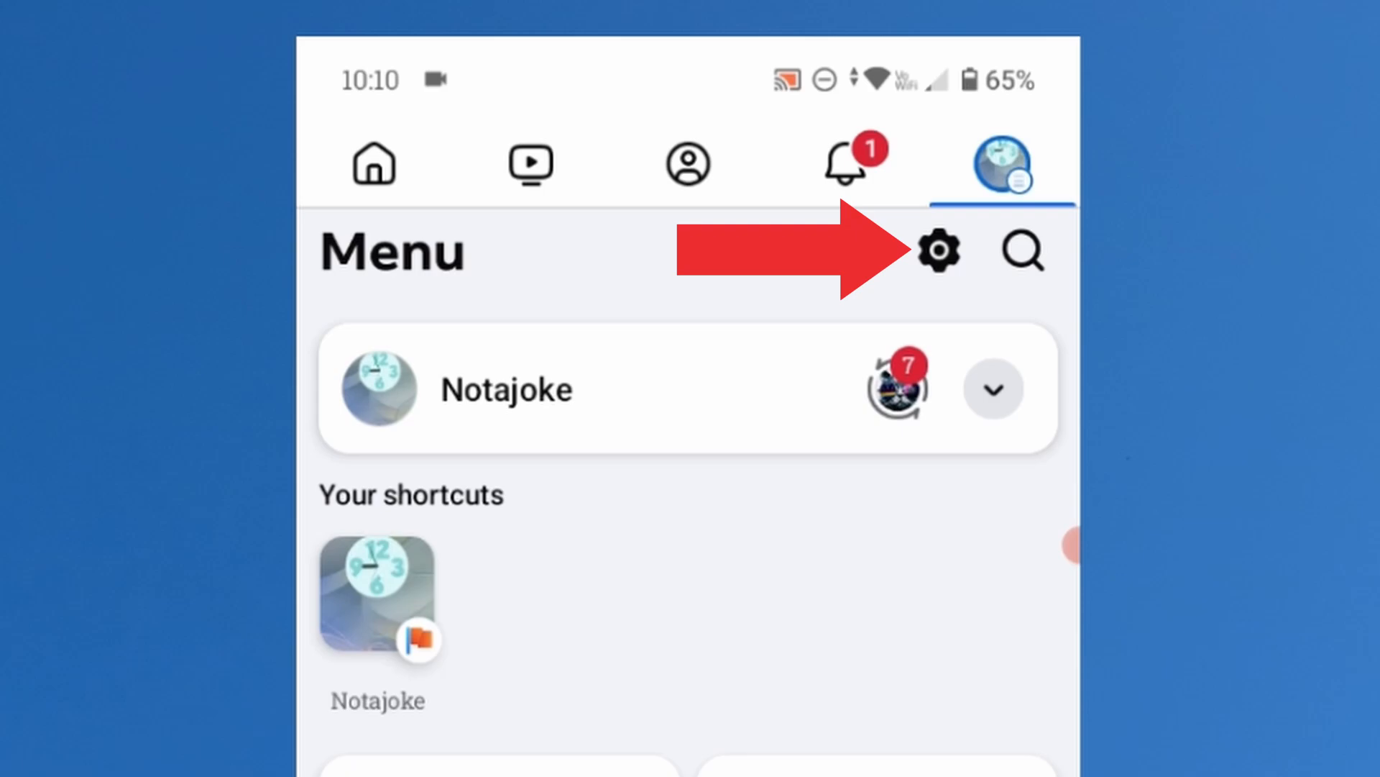
pyautogui.click(939, 250)
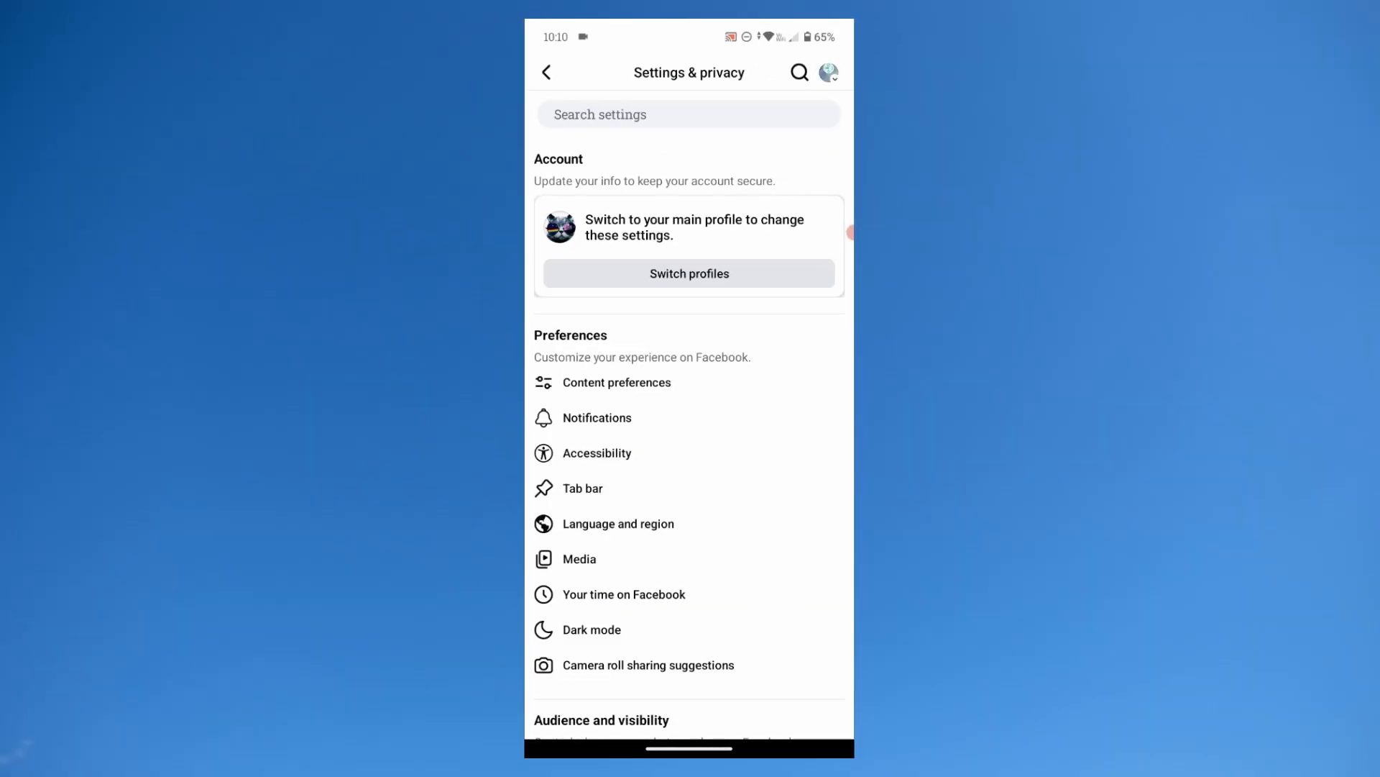
pyautogui.scroll(-3)
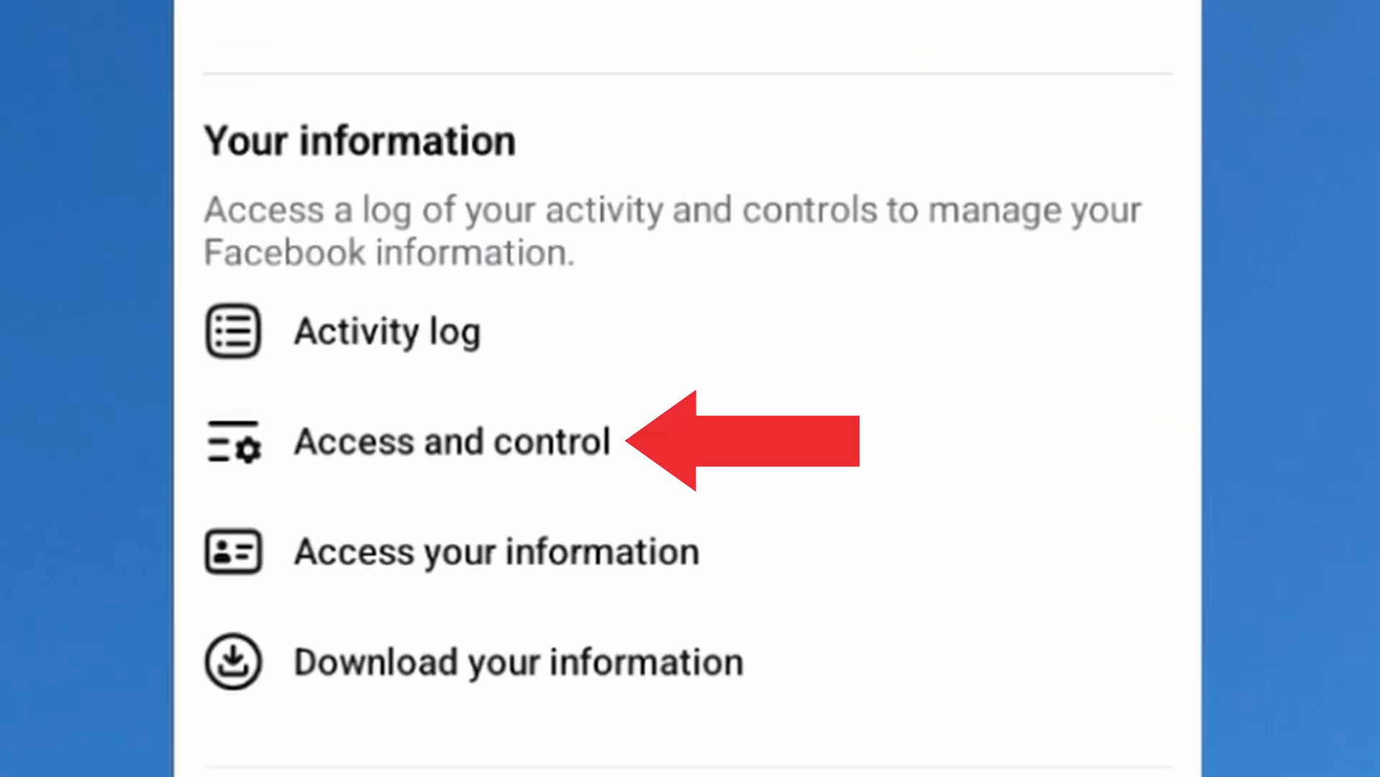
pyautogui.click(450, 441)
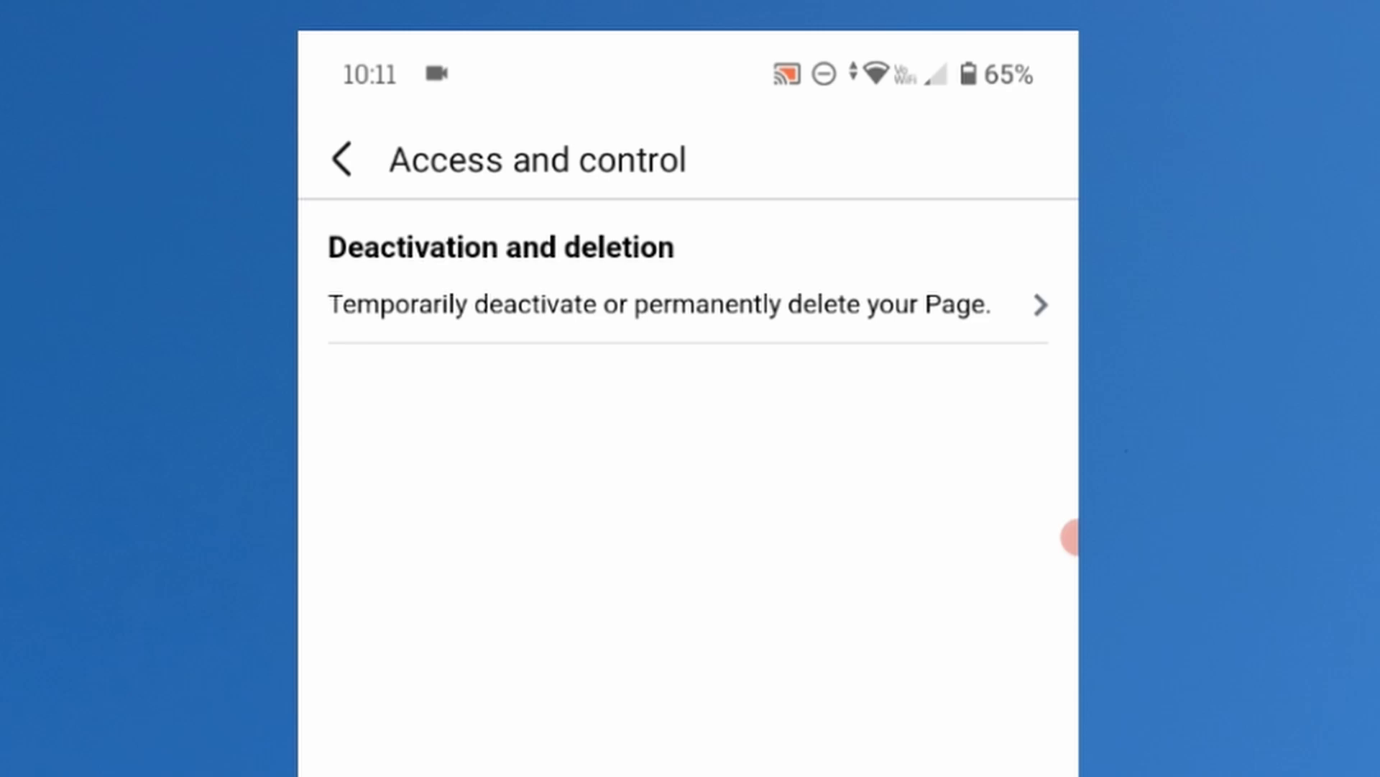
# Choose Delete Page under Deactivation and deletion and continue to the reasons screen.
pyautogui.click(660, 304)
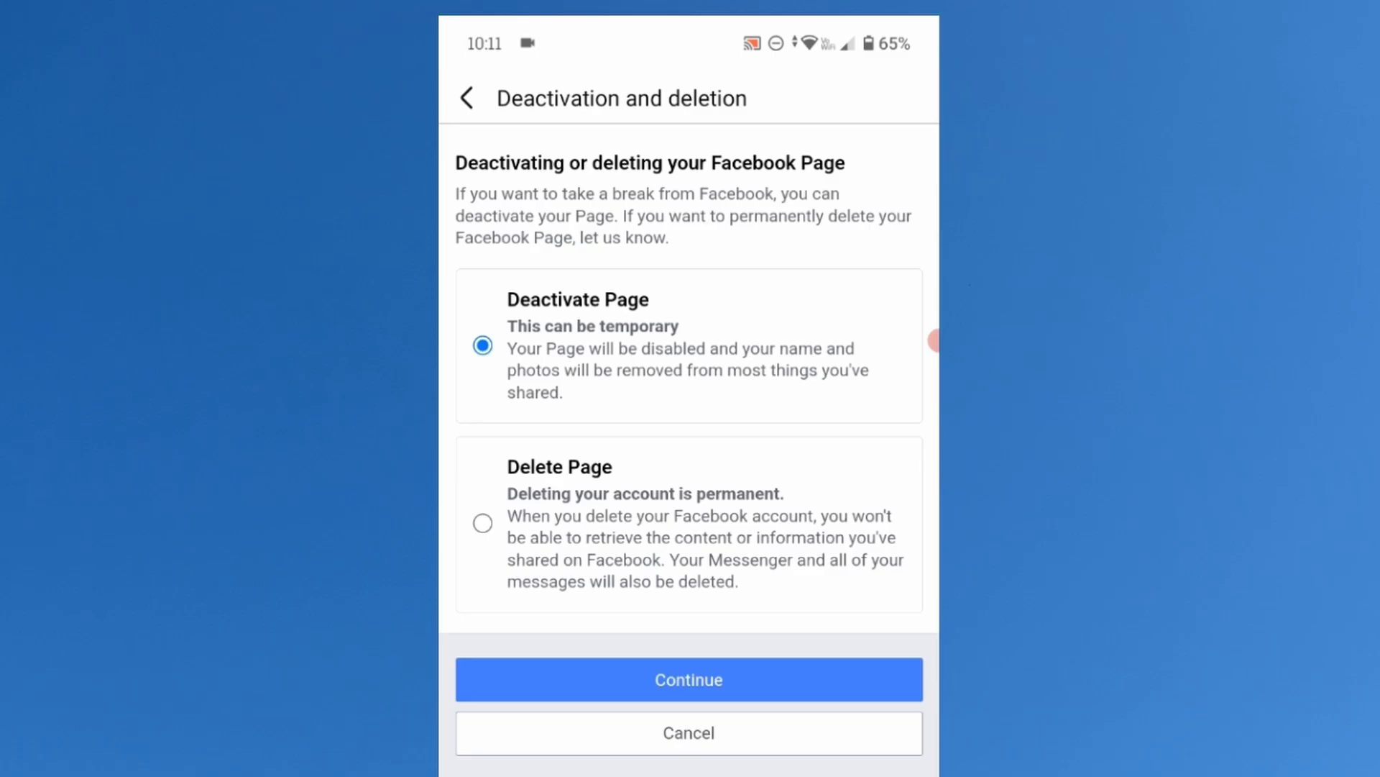
pyautogui.click(483, 522)
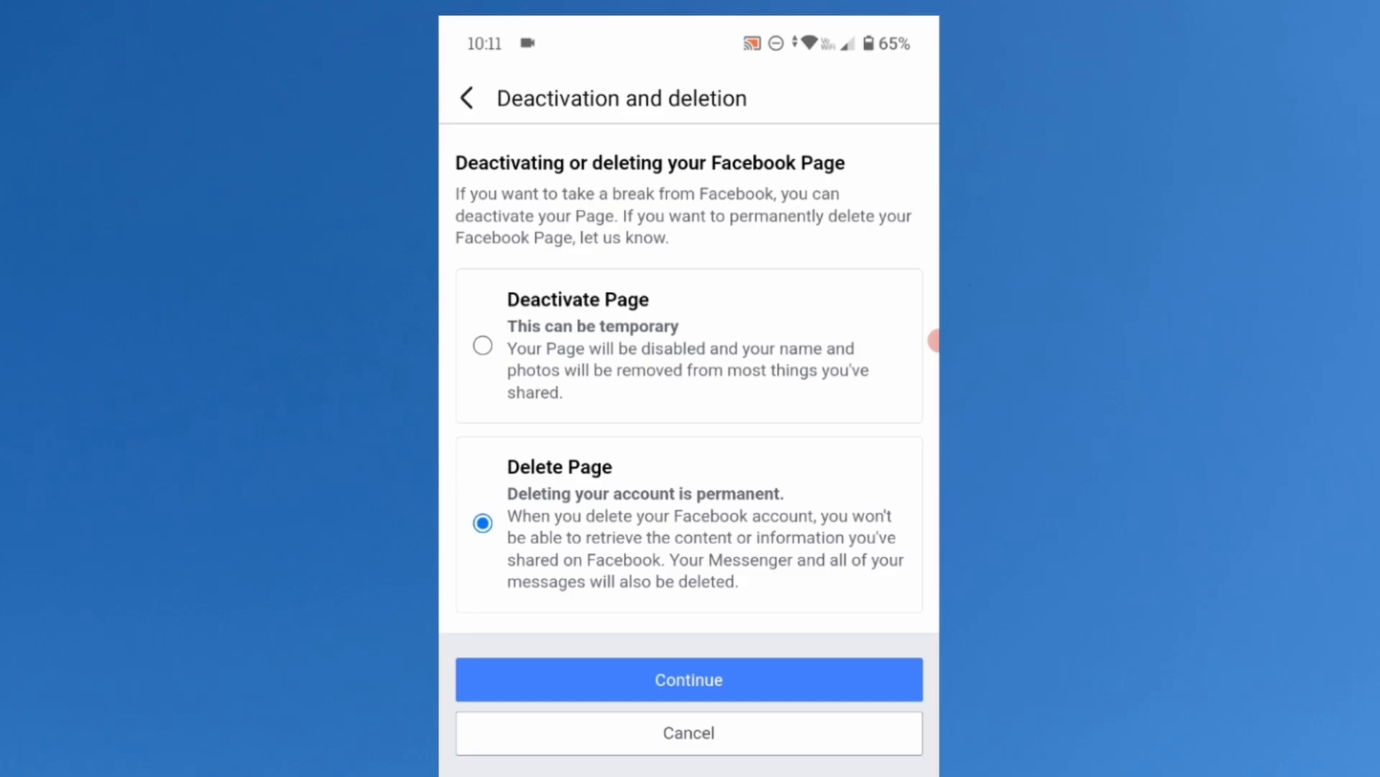
pyautogui.click(689, 679)
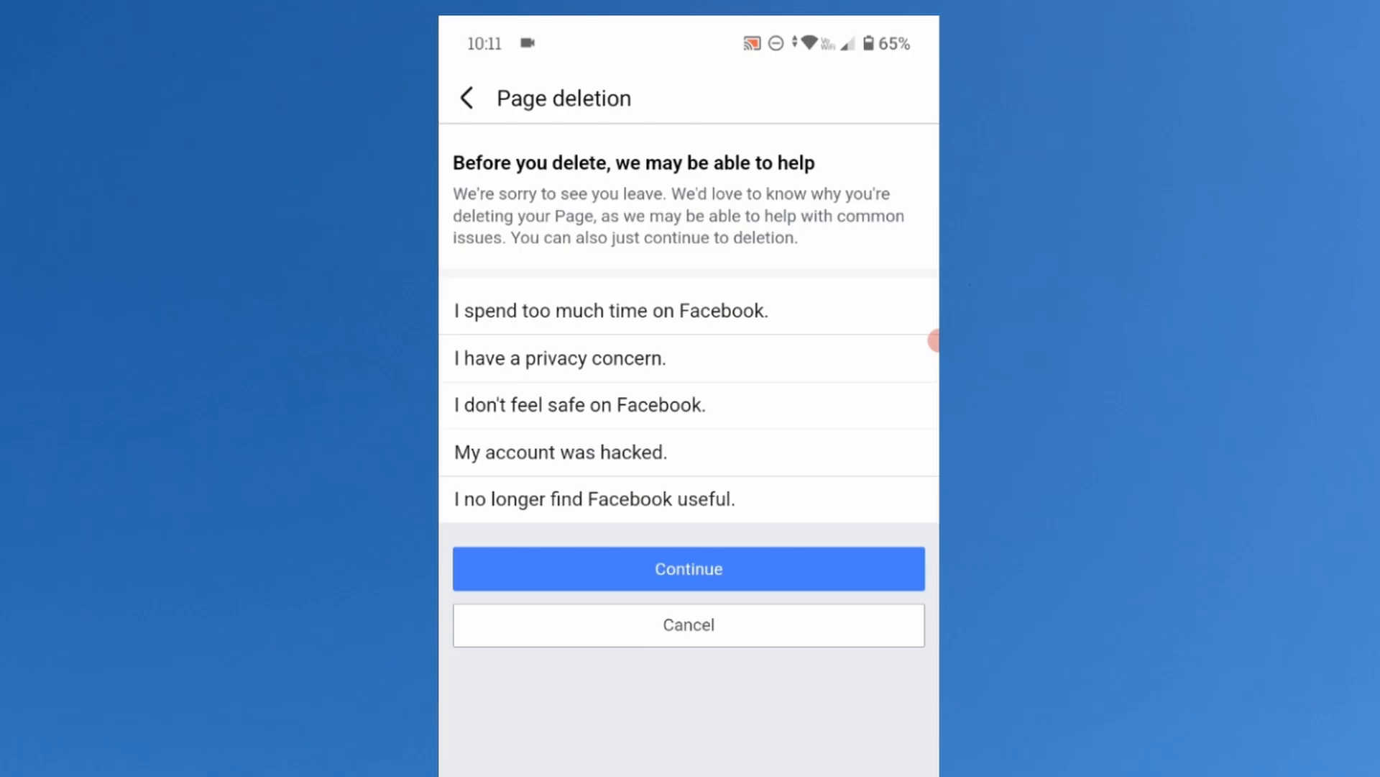
# Skip the deletion reasons, briefly preview Download info, and return to the Permanently delete Page overview.
pyautogui.click(689, 568)
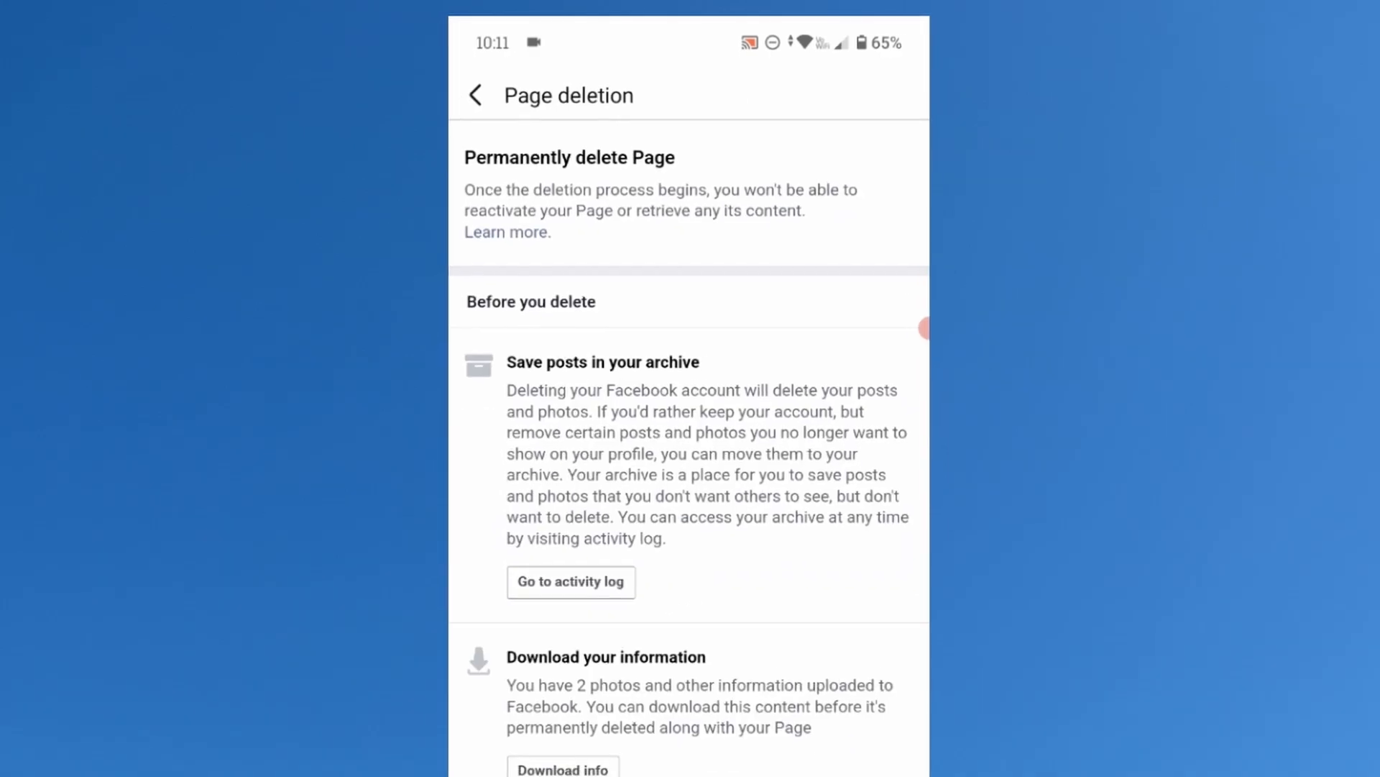
pyautogui.scroll(-3)
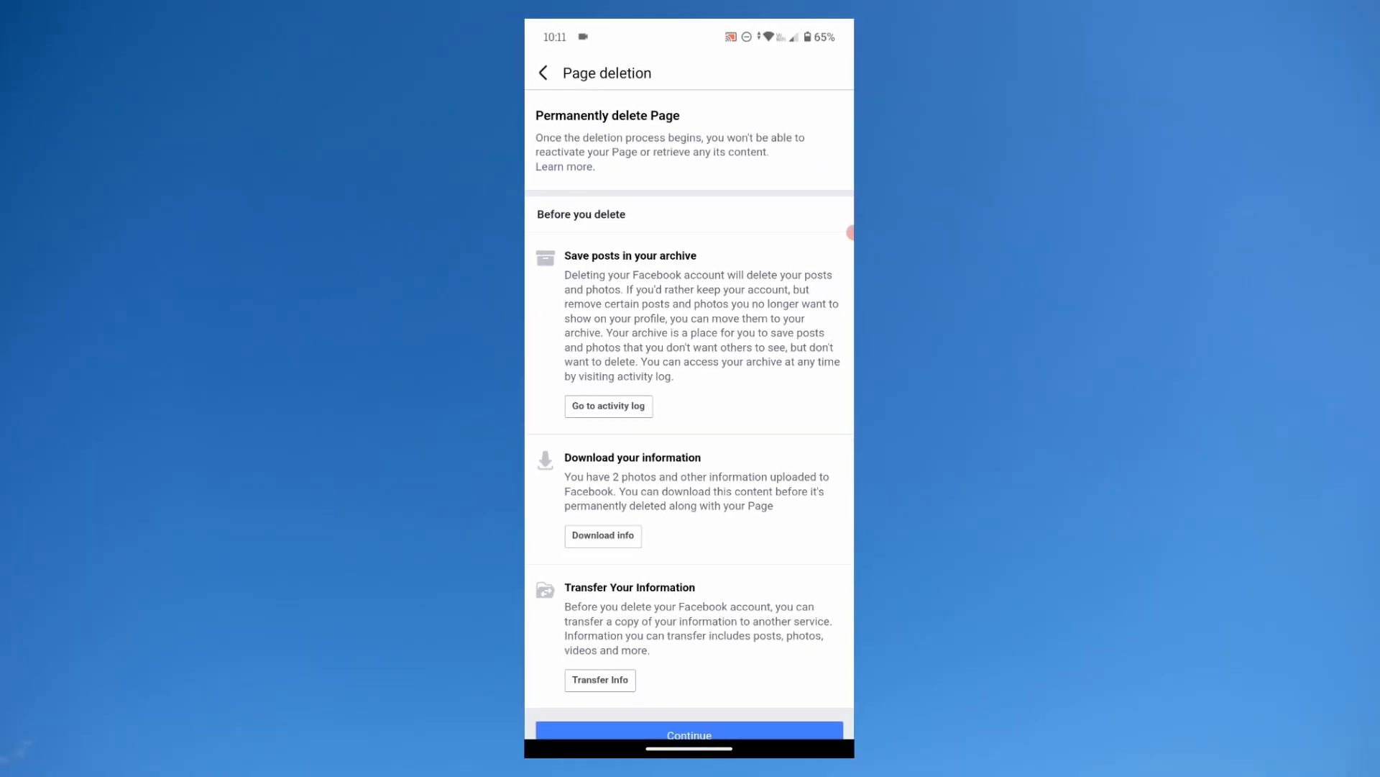
pyautogui.click(603, 535)
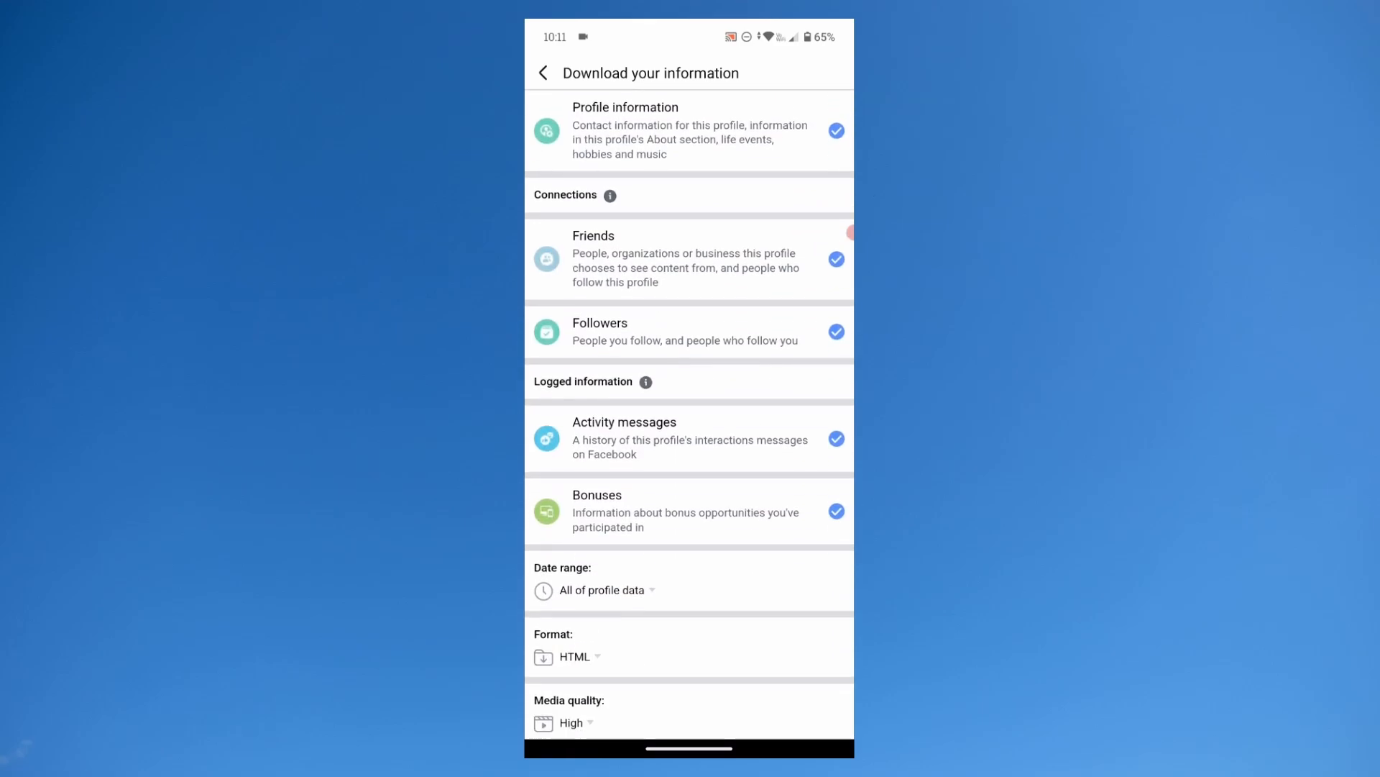
pyautogui.click(544, 73)
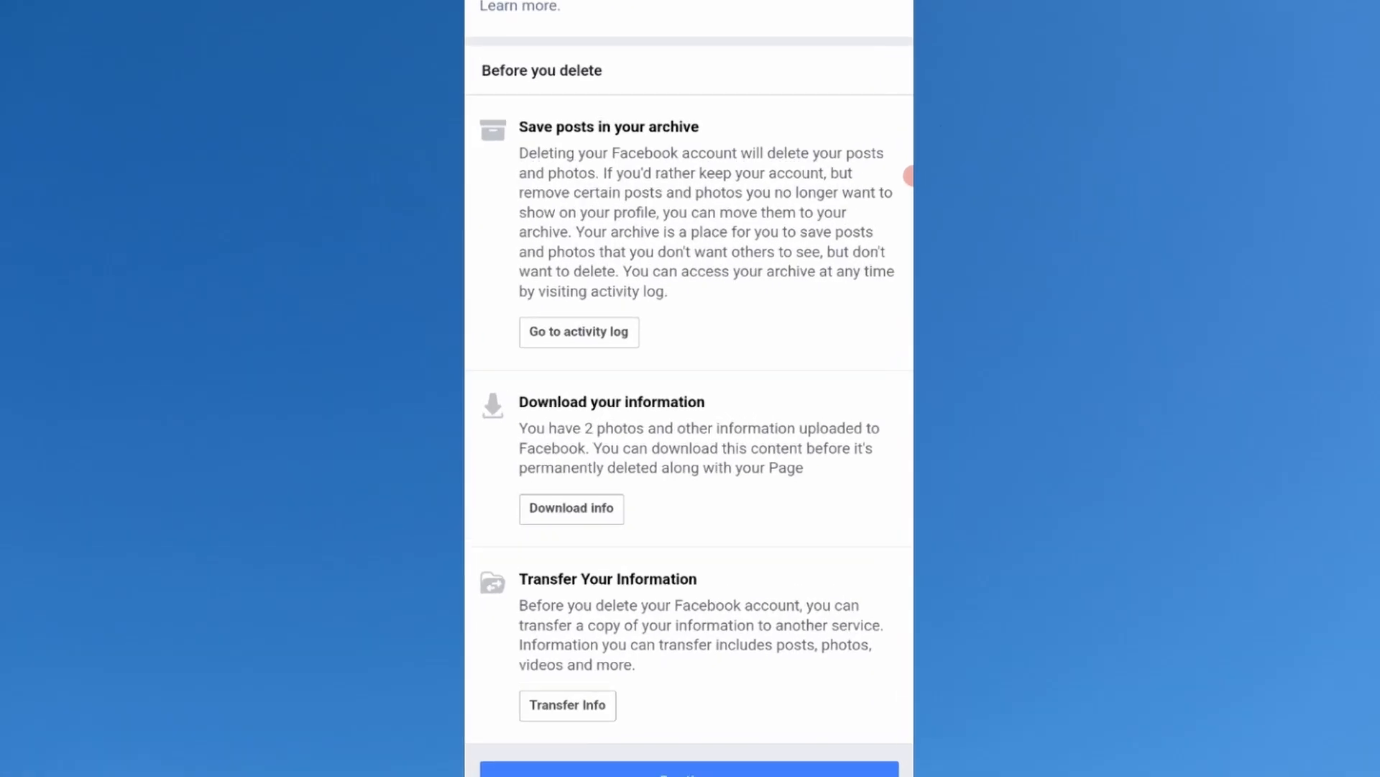
pyautogui.scroll(-3)
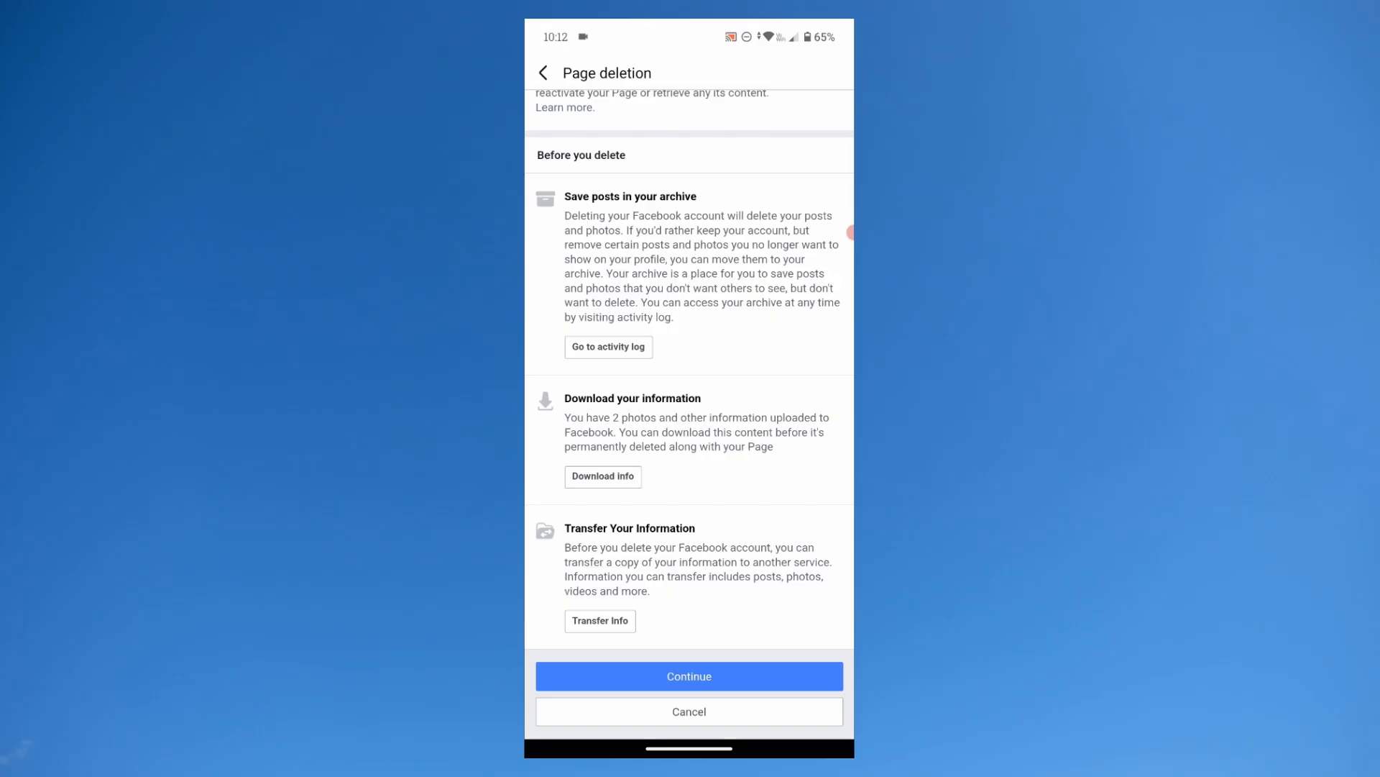
# Confirm ownership with the account password to reach the final deletion warning.
pyautogui.click(689, 676)
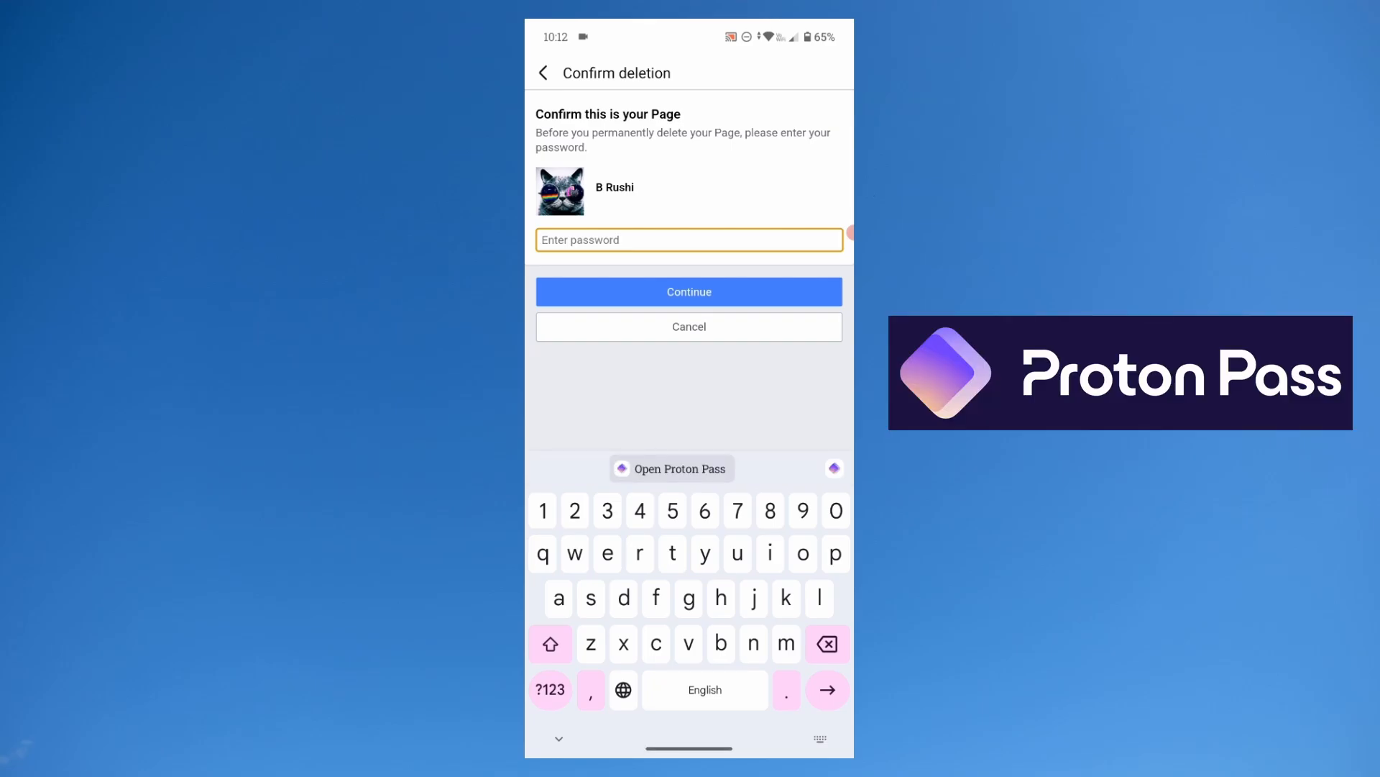
pyautogui.write('password')
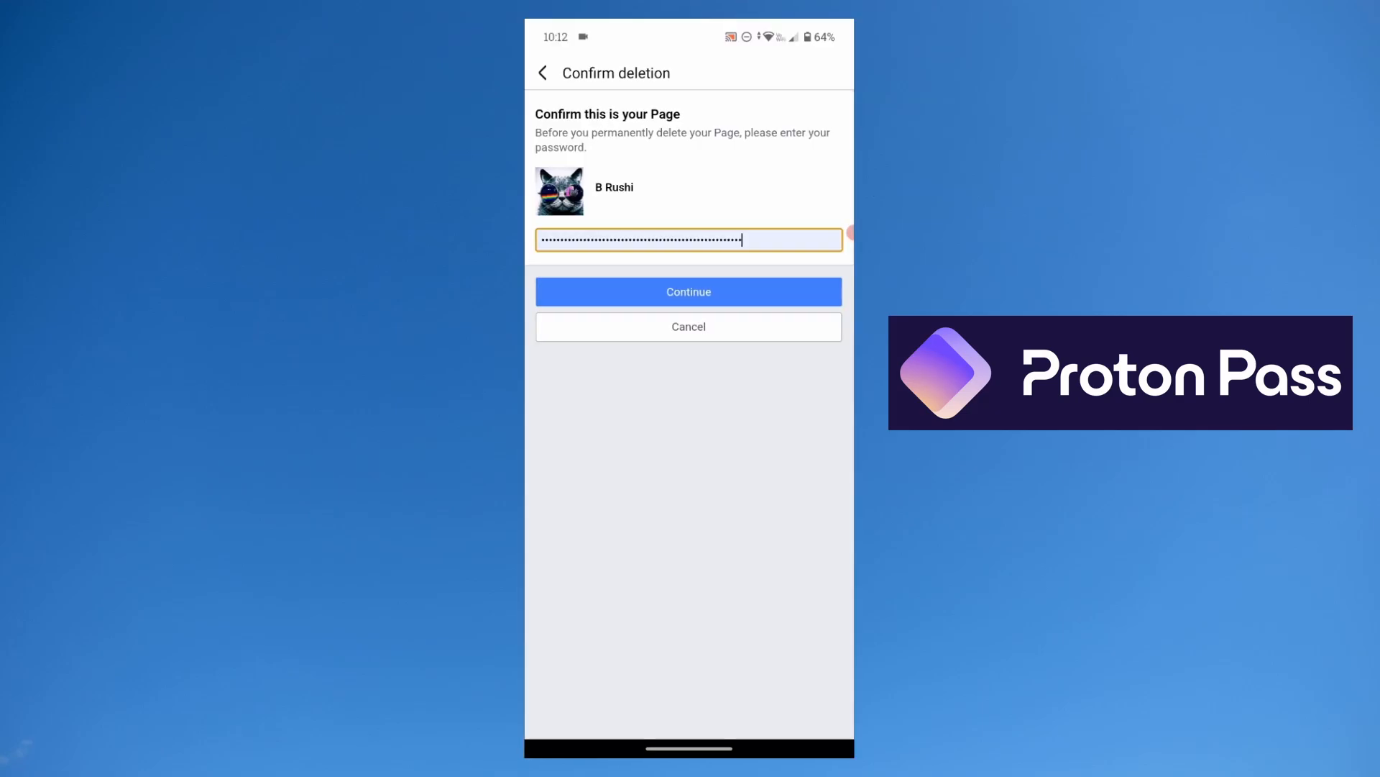
pyautogui.click(687, 240)
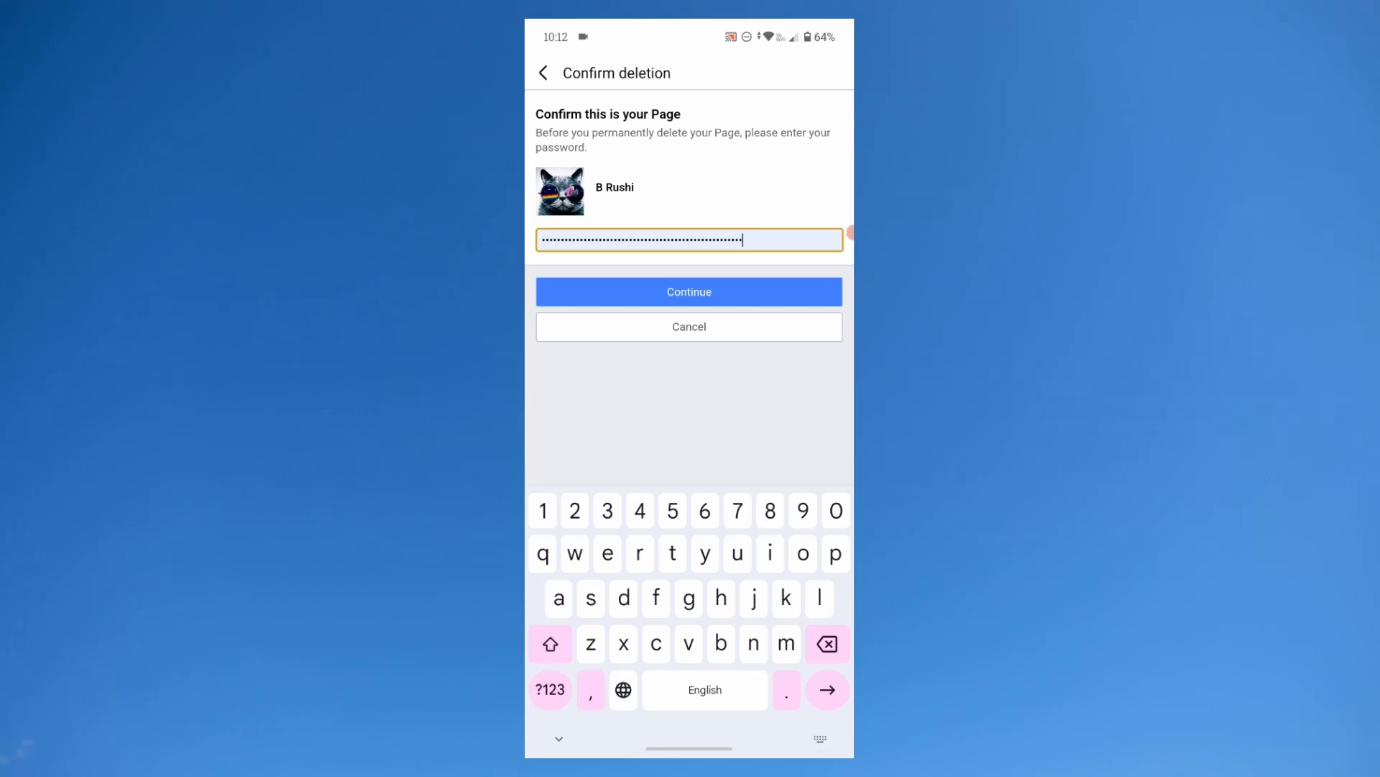
pyautogui.click(689, 292)
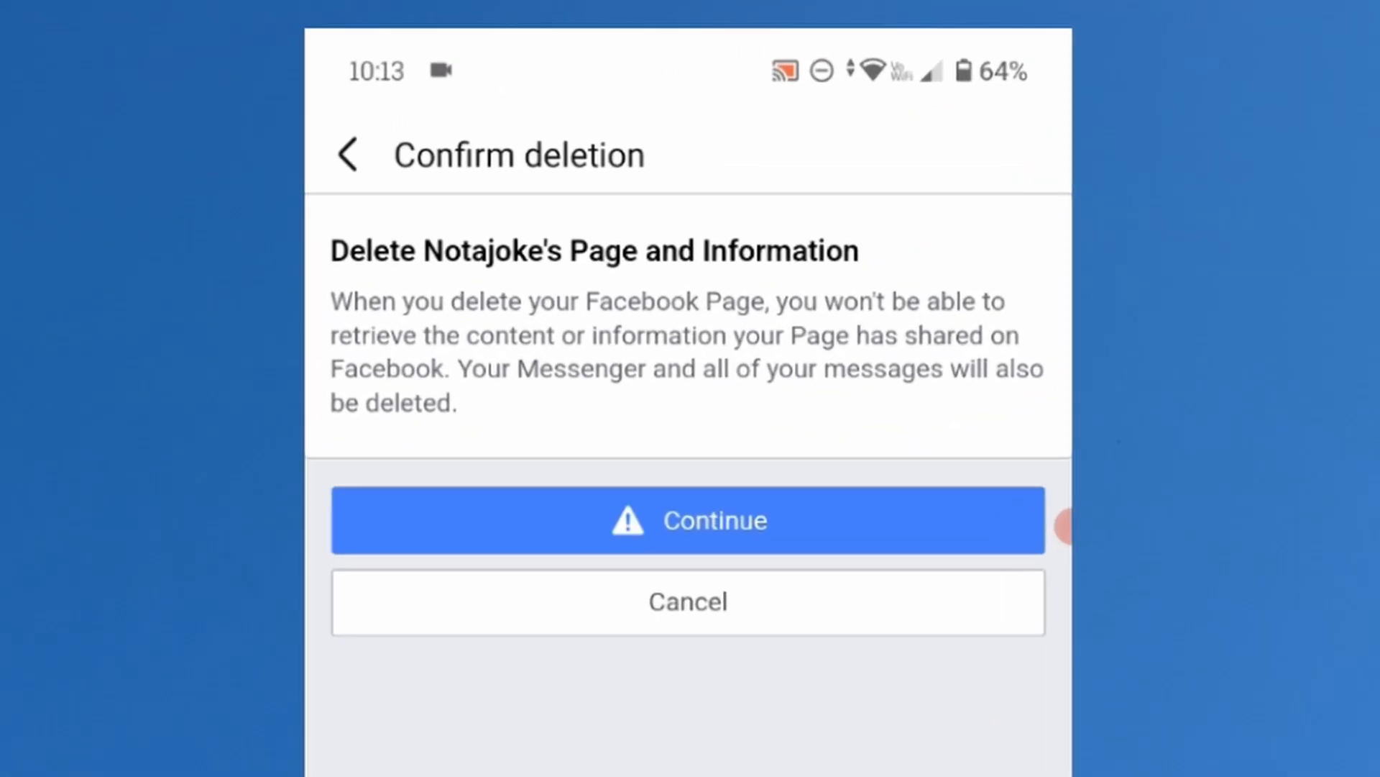
# Accept the warning, delete the Notajoke page, and return to the phone's home screen.
pyautogui.click(687, 519)
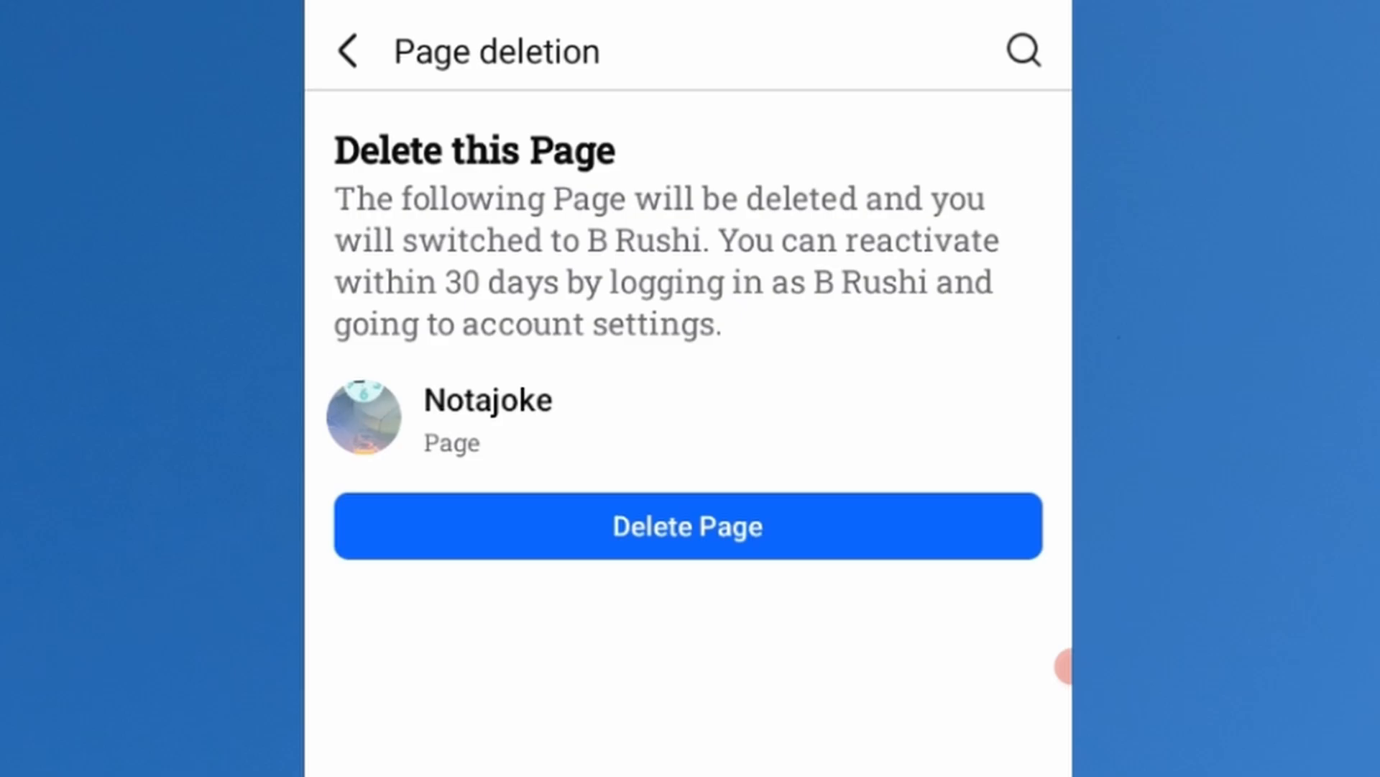
pyautogui.click(687, 526)
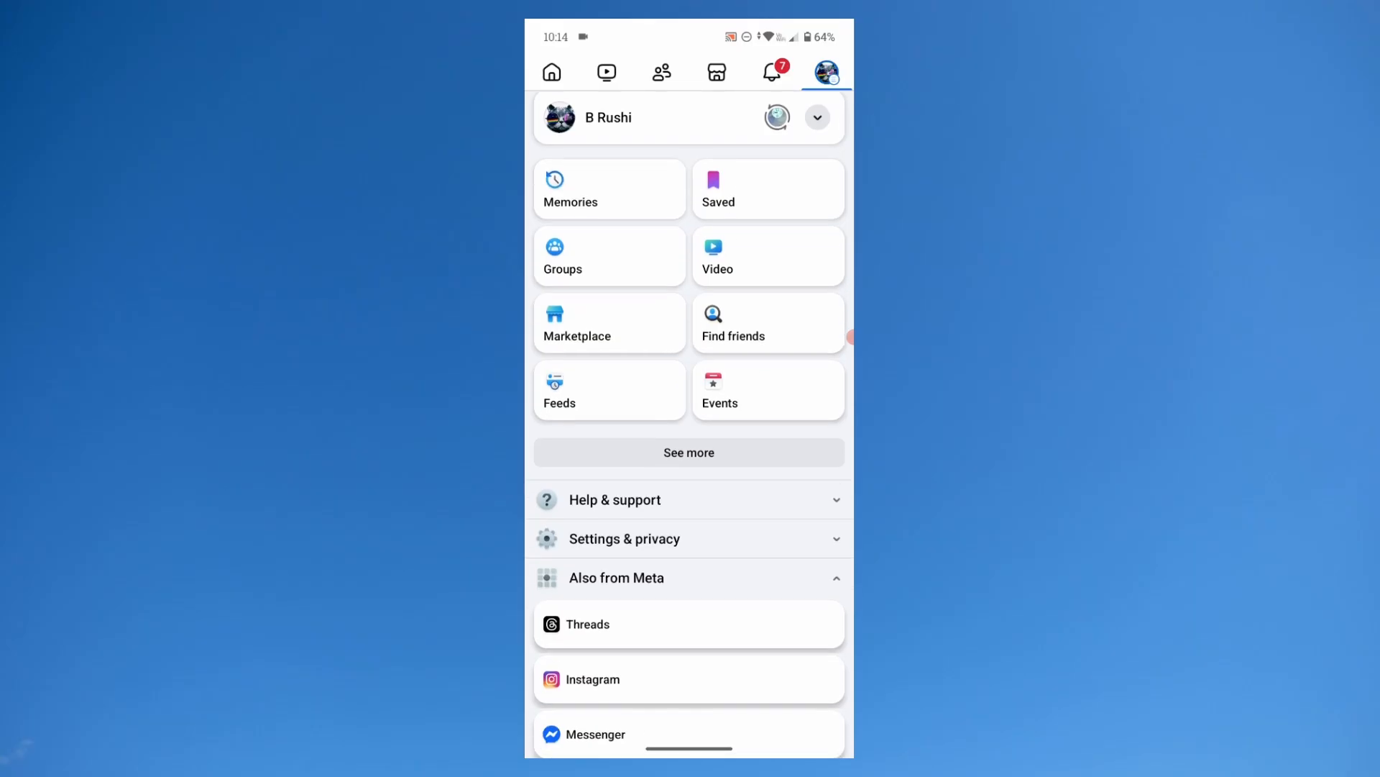
pyautogui.press('home')
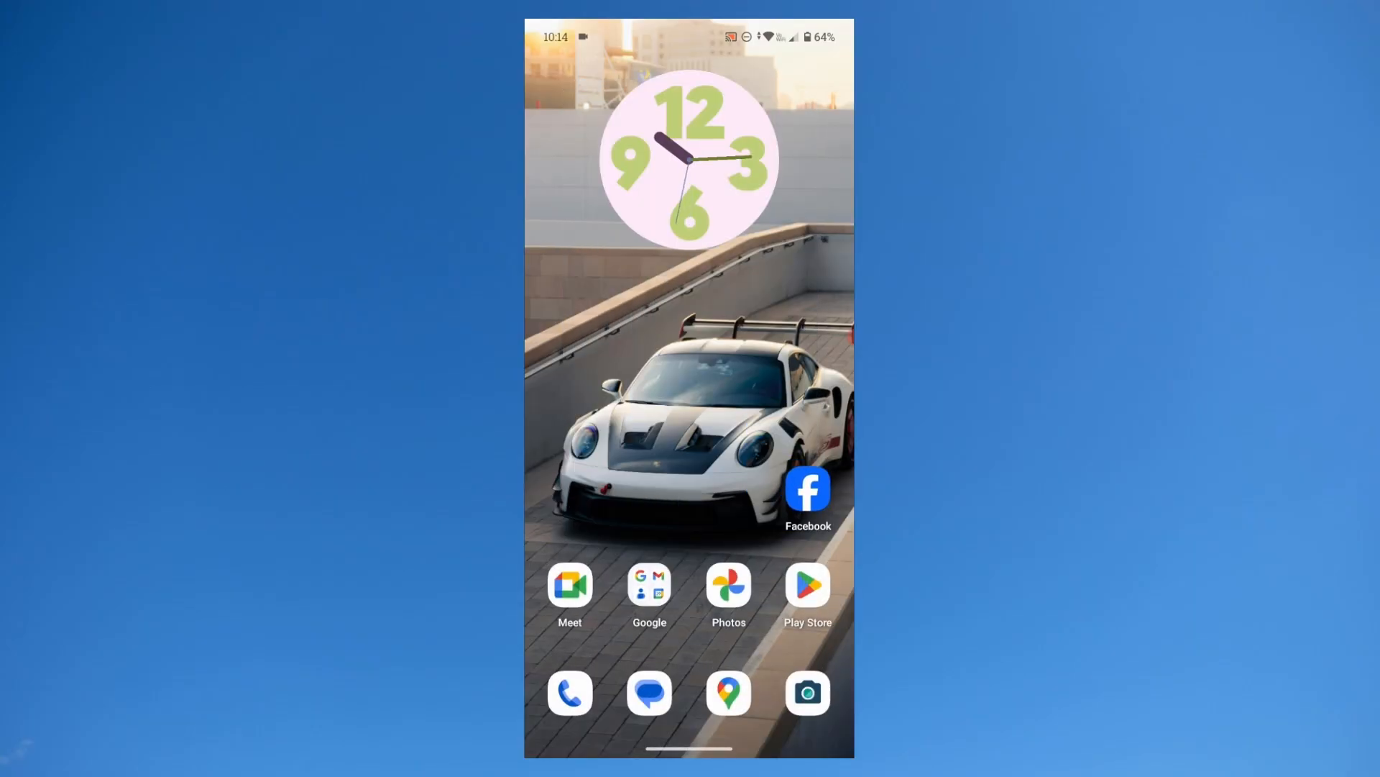